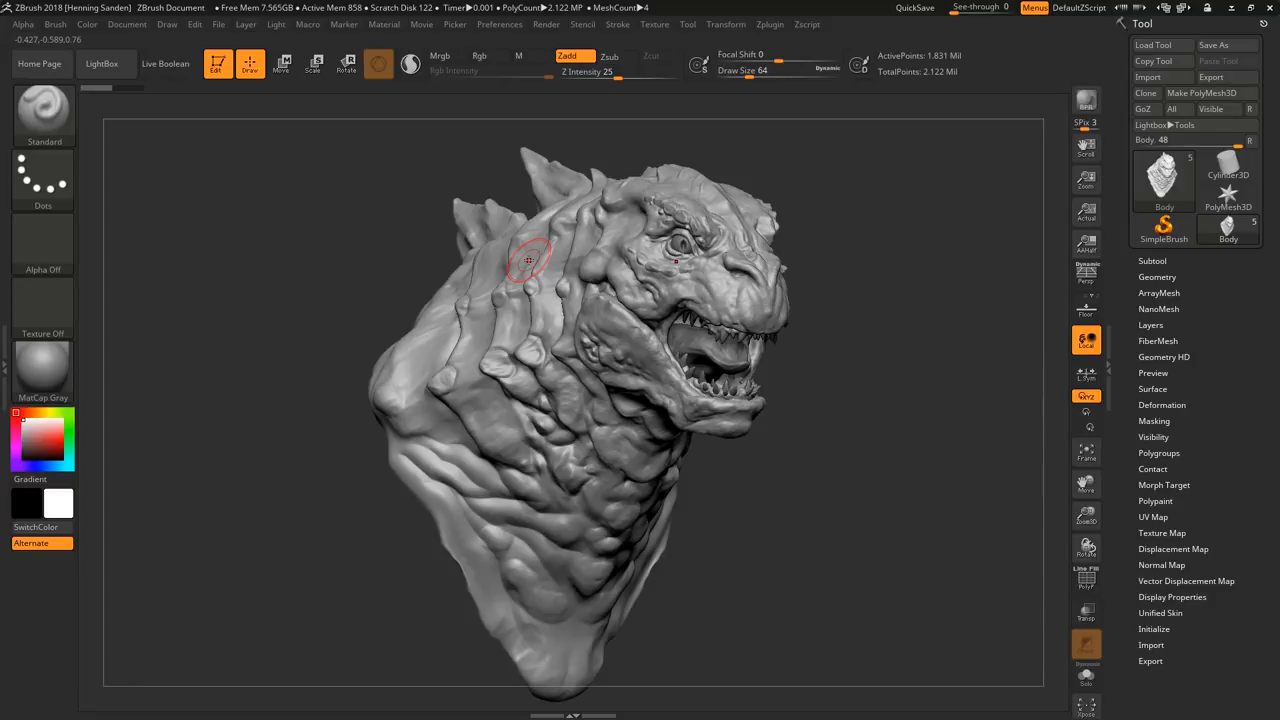
# Rotate the head between side and three-quarter views, then reach the Movie timeline controls
pyautogui.moveTo(528, 260); pyautogui.dragTo(640, 364)
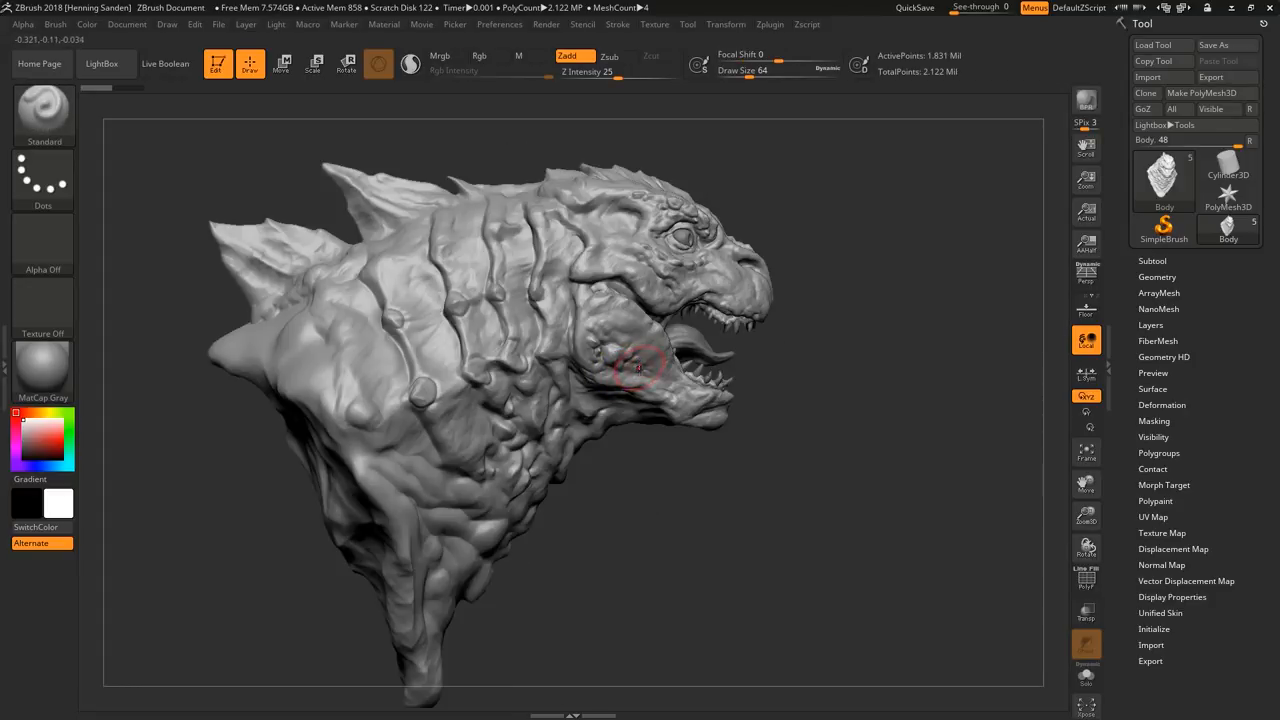
pyautogui.moveTo(640, 360); pyautogui.dragTo(650, 420)
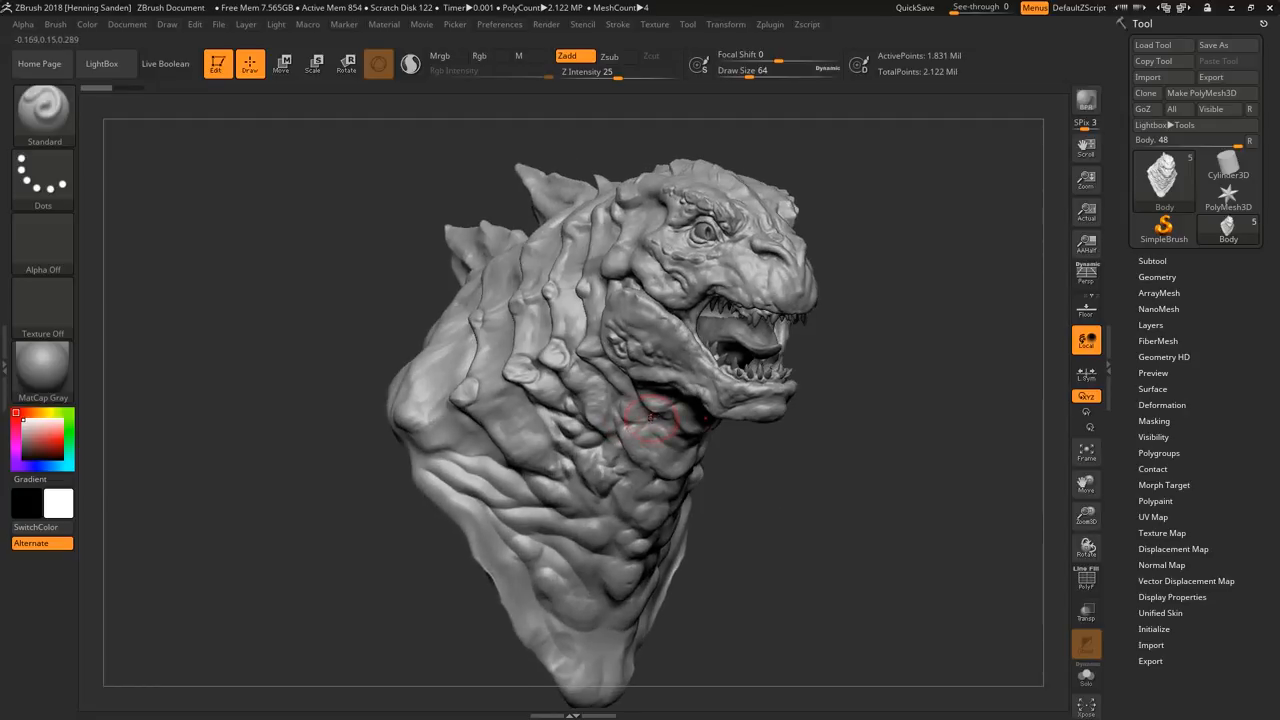
pyautogui.moveTo(650, 414); pyautogui.dragTo(660, 388)
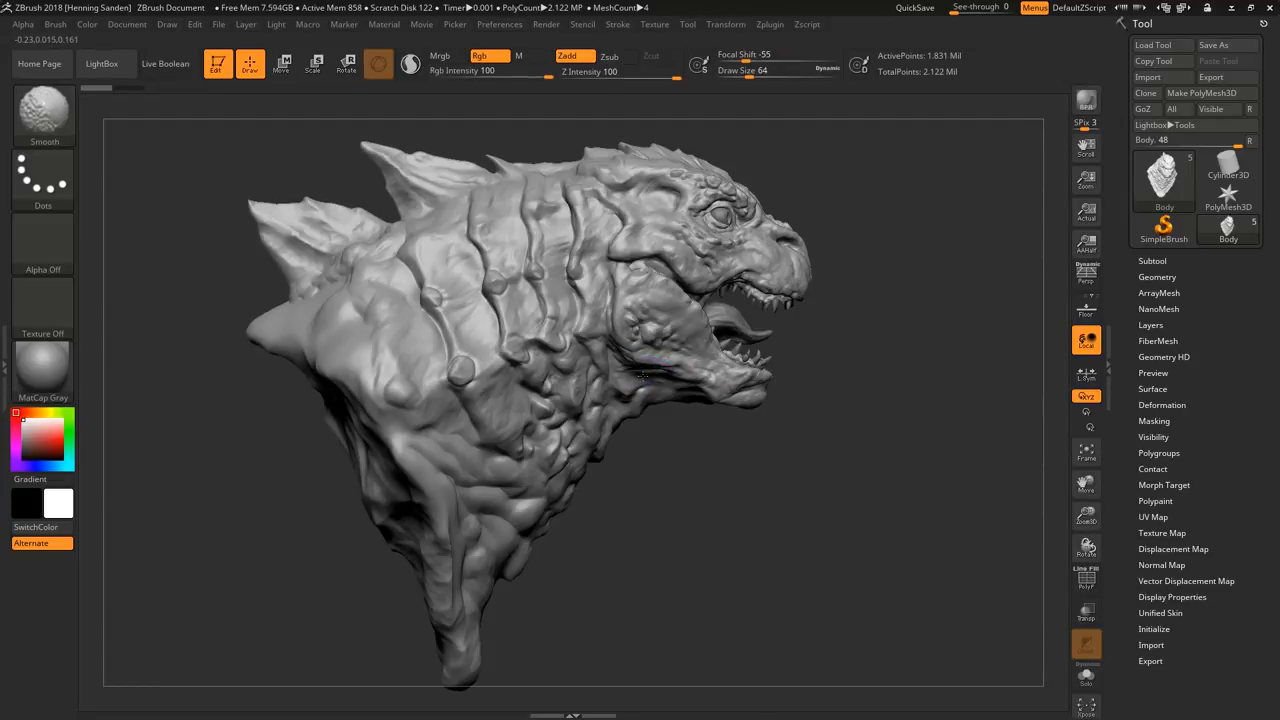
pyautogui.click(670, 384)
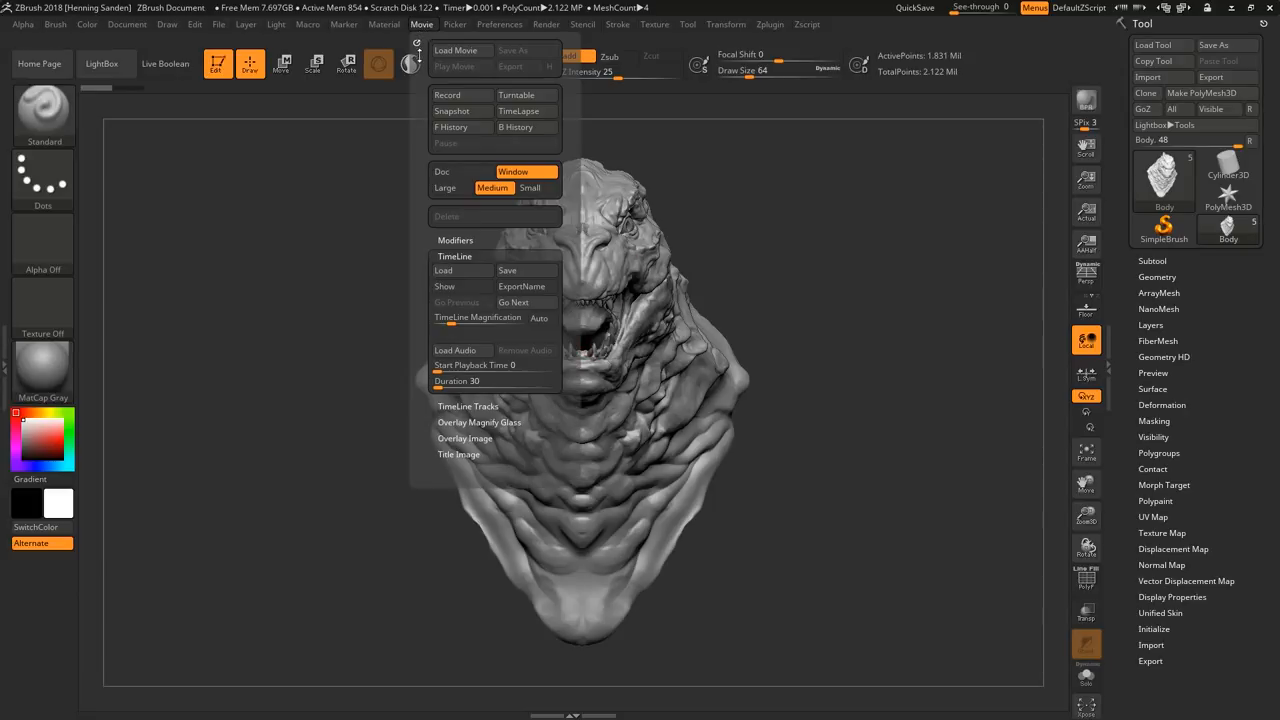
pyautogui.moveTo(450, 288)
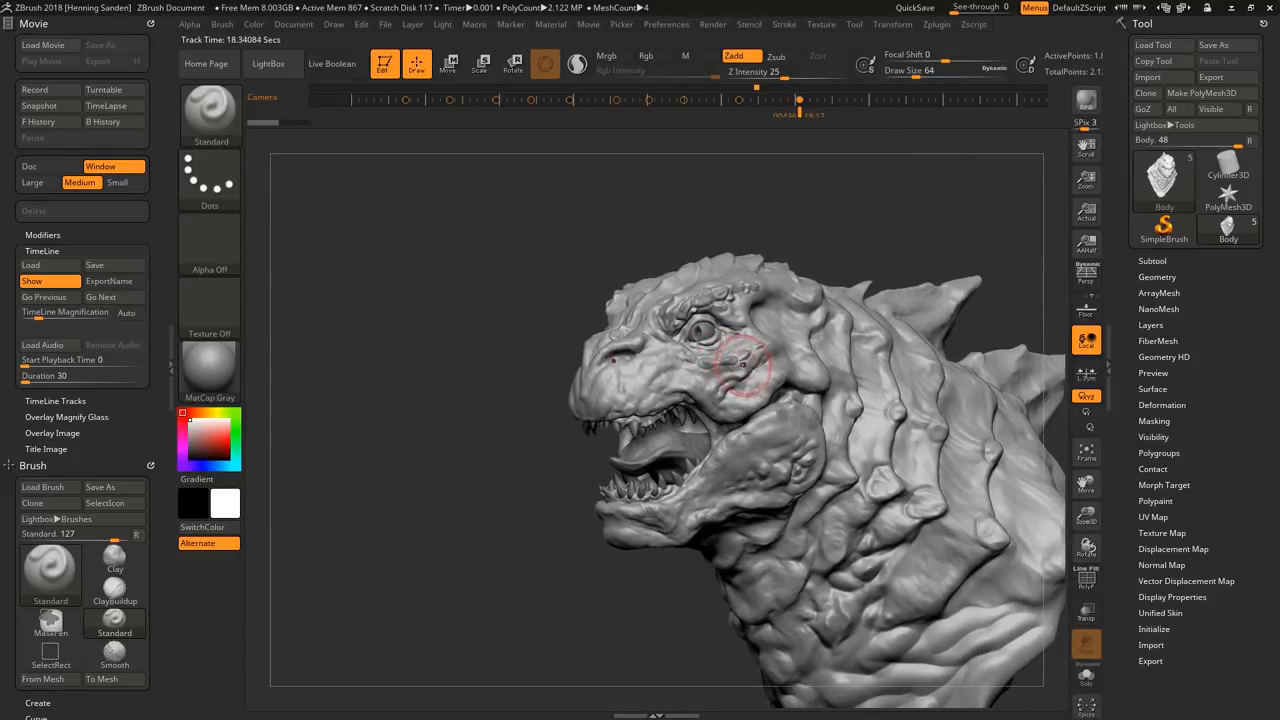
# Scrub to the front keyframe and export the canvas through Document > Export as PNG '01'
pyautogui.moveTo(740, 364); pyautogui.dragTo(400, 152)
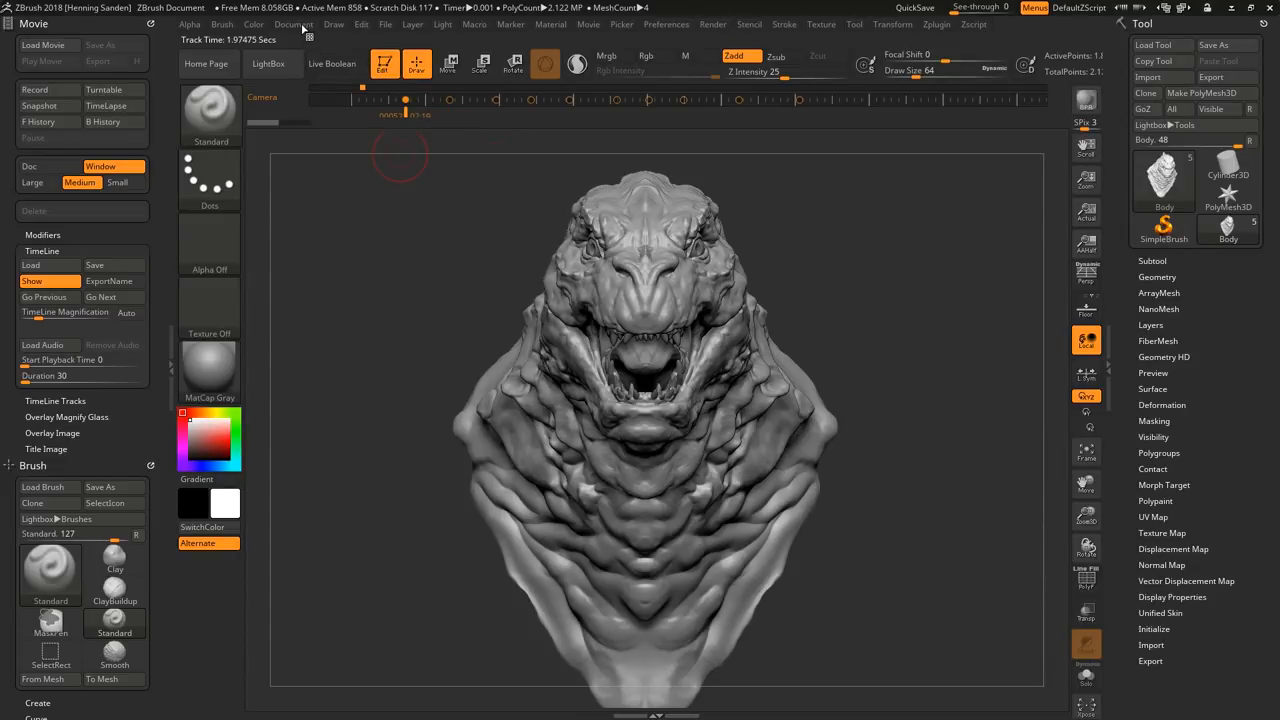
pyautogui.click(292, 24)
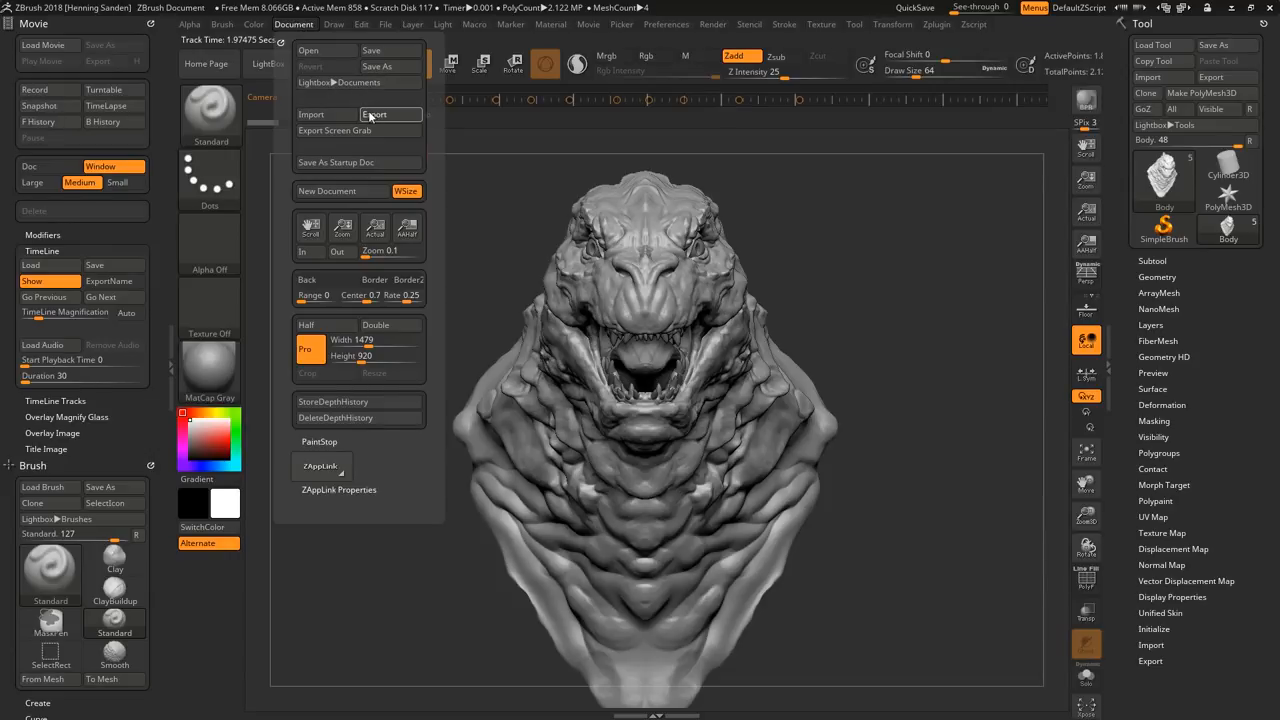
pyautogui.click(374, 114)
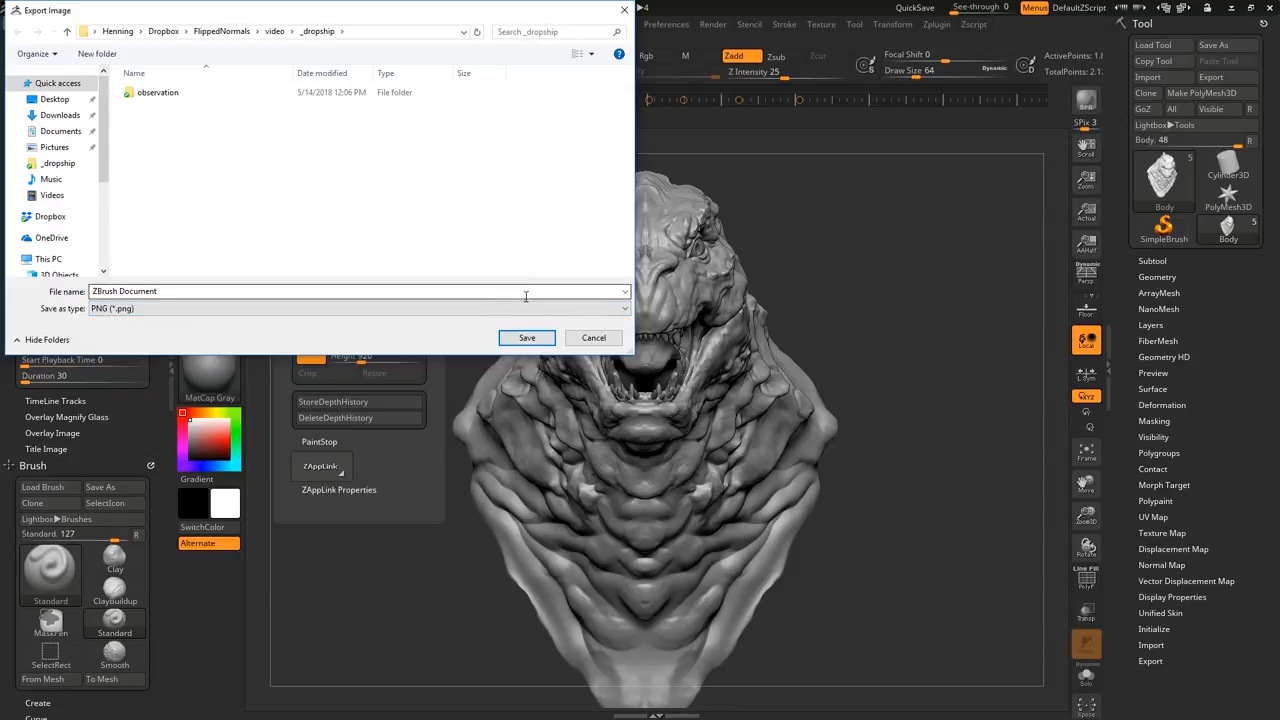
pyautogui.write('1')
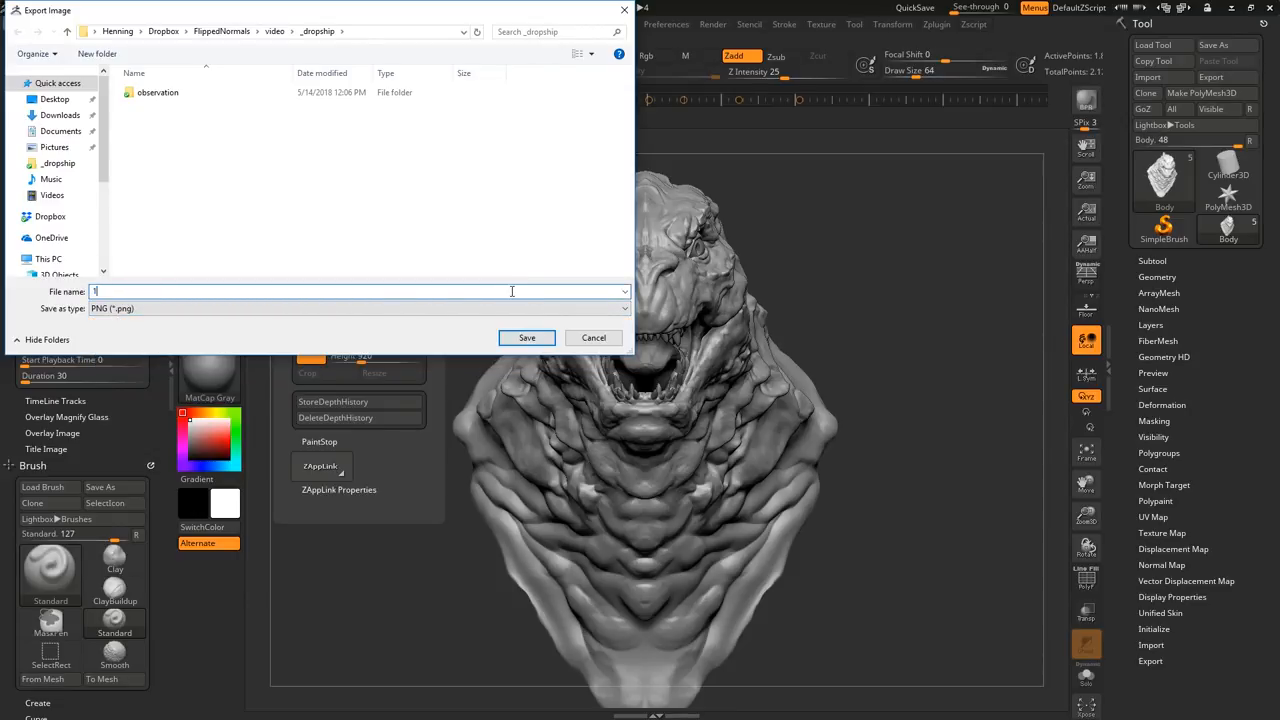
pyautogui.write('01')
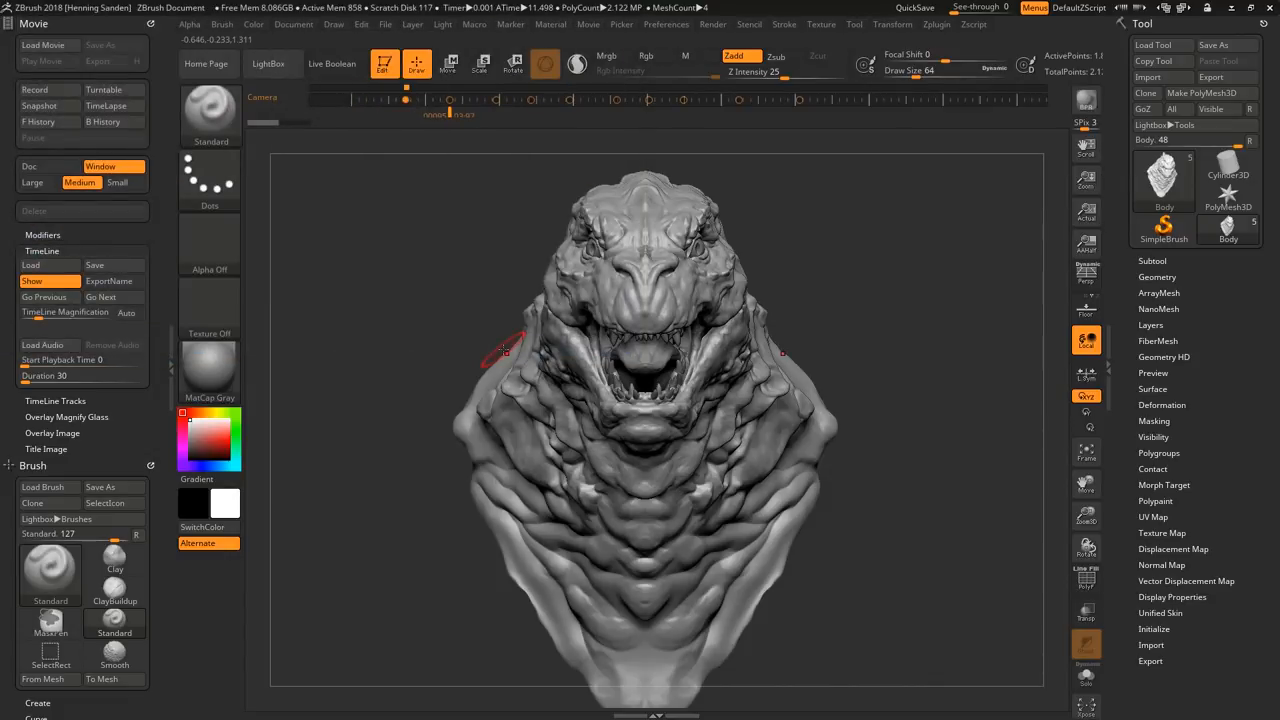
pyautogui.click(294, 24)
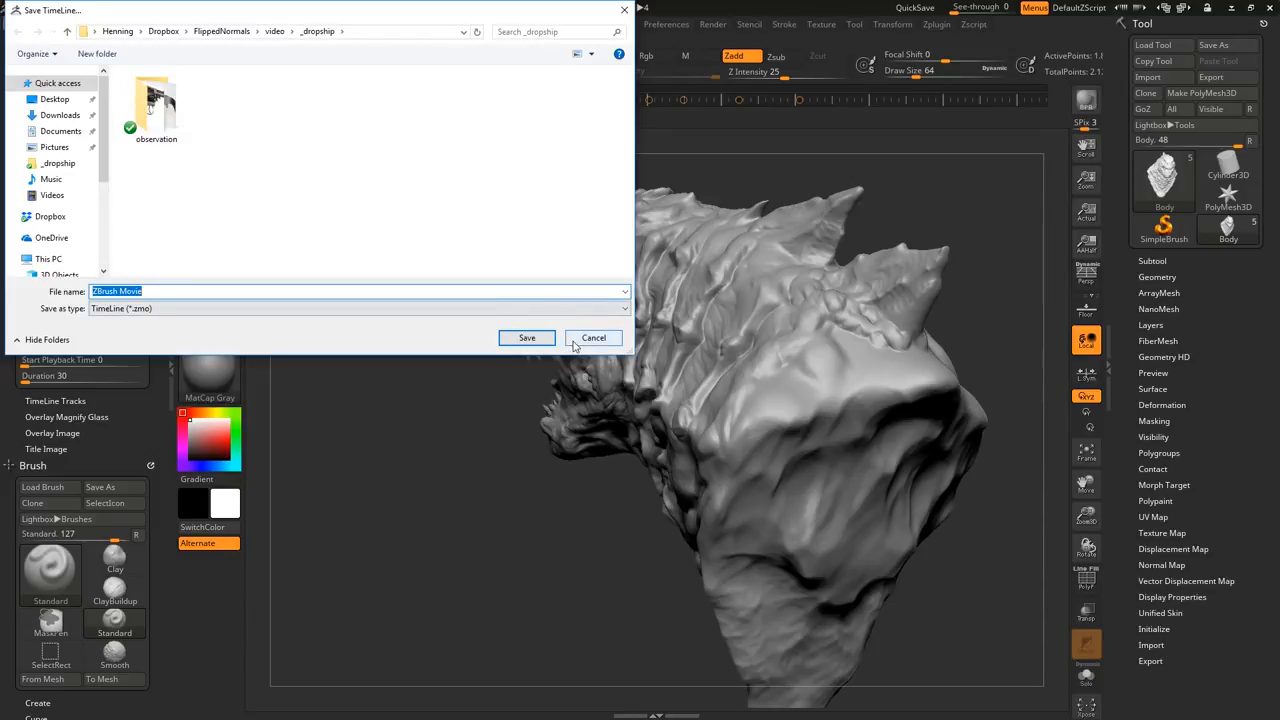
pyautogui.click(592, 336)
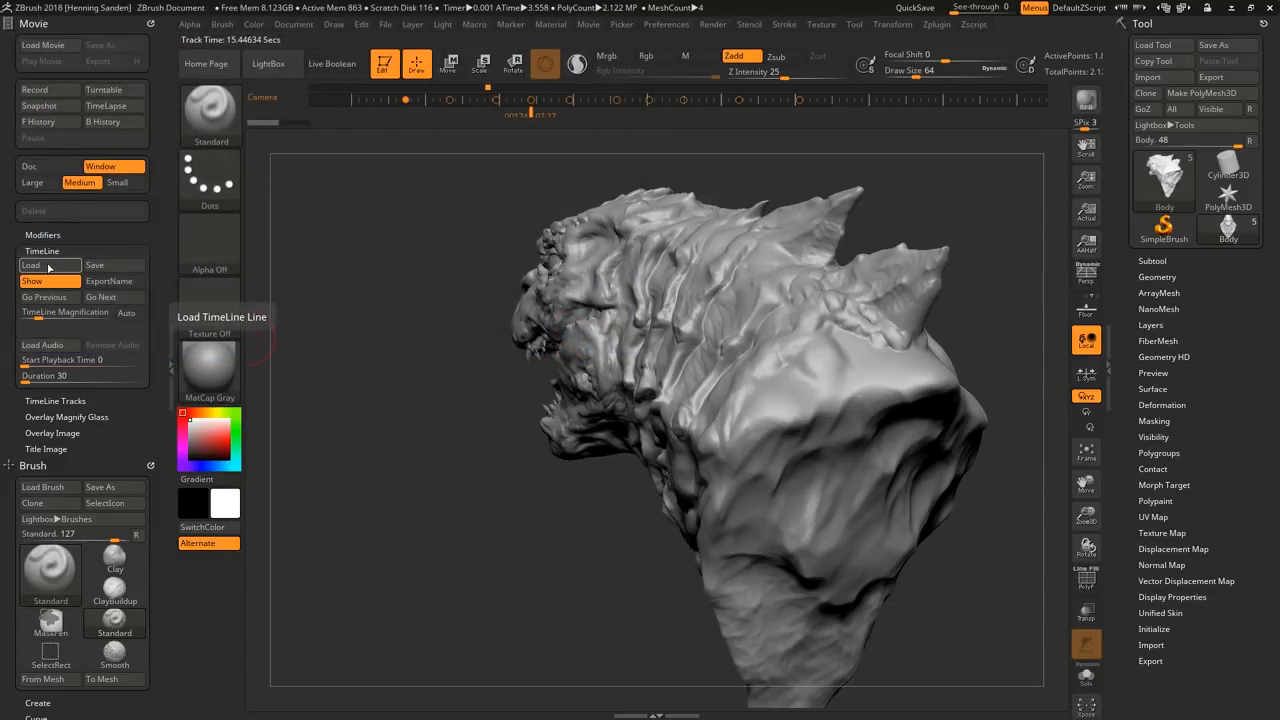